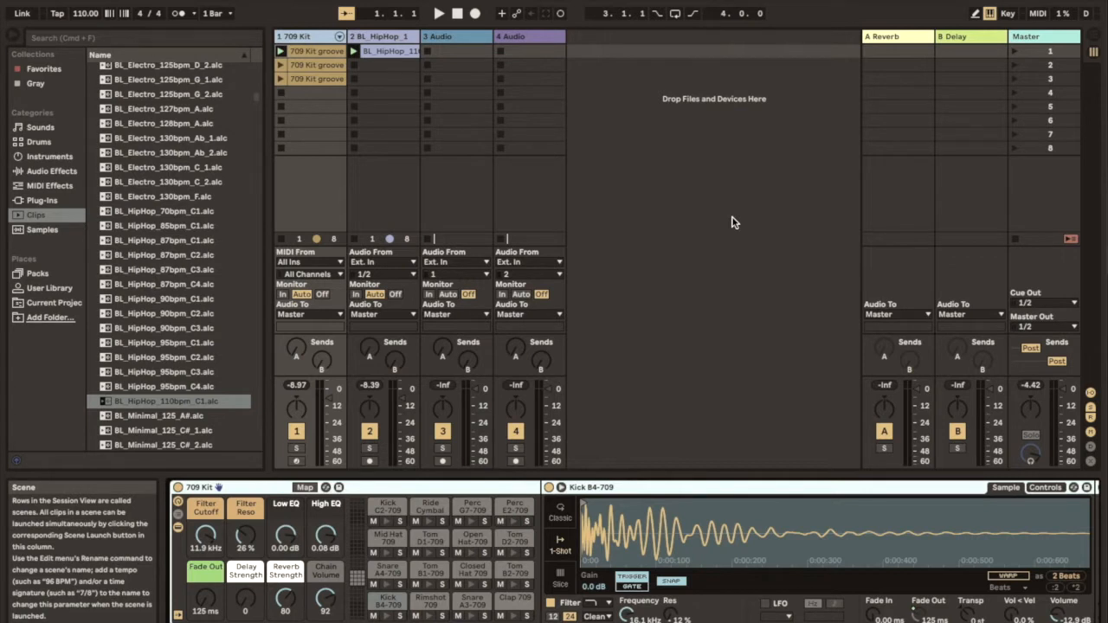
pyautogui.moveTo(787, 222)
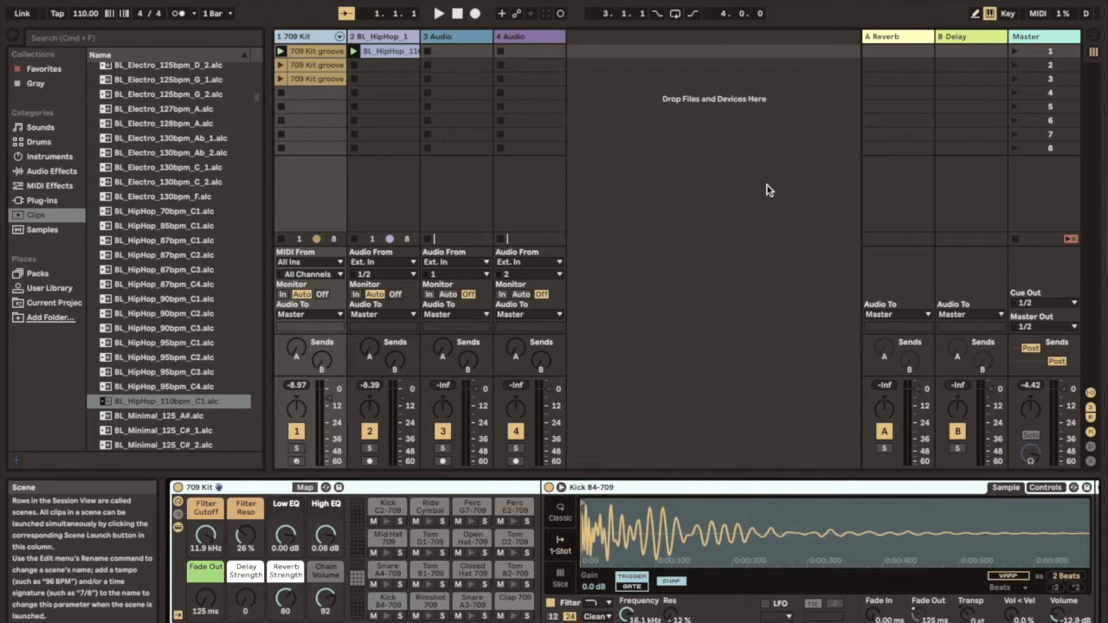
pyautogui.moveTo(339, 256)
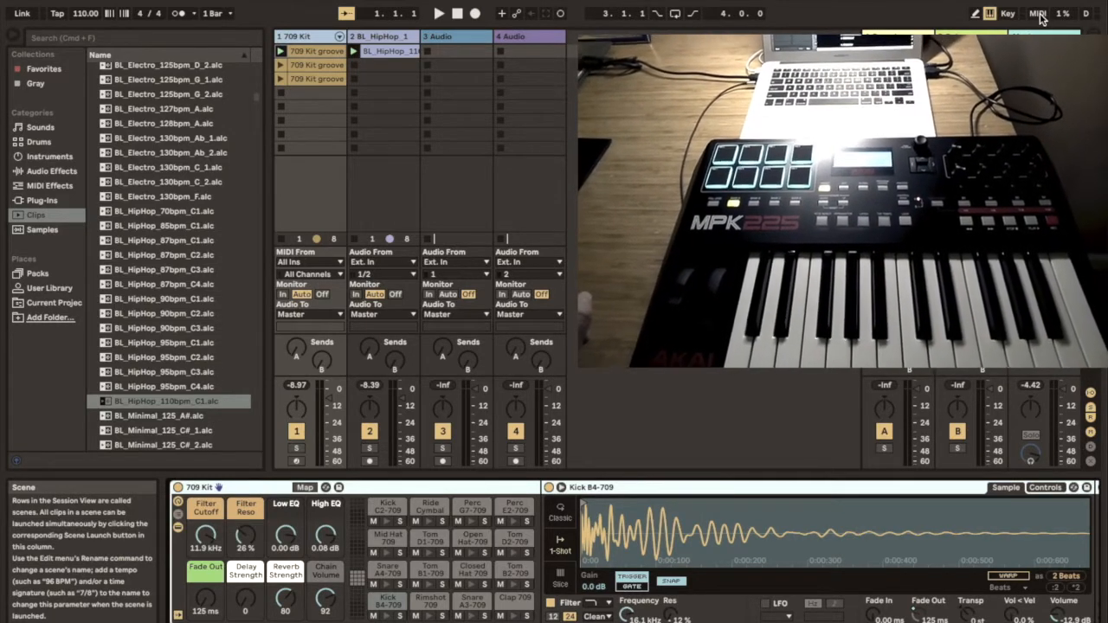
# - Enter MIDI Map Mode so the 709 Kit session's clip slots can be assigned to pads
pyautogui.click(1039, 14)
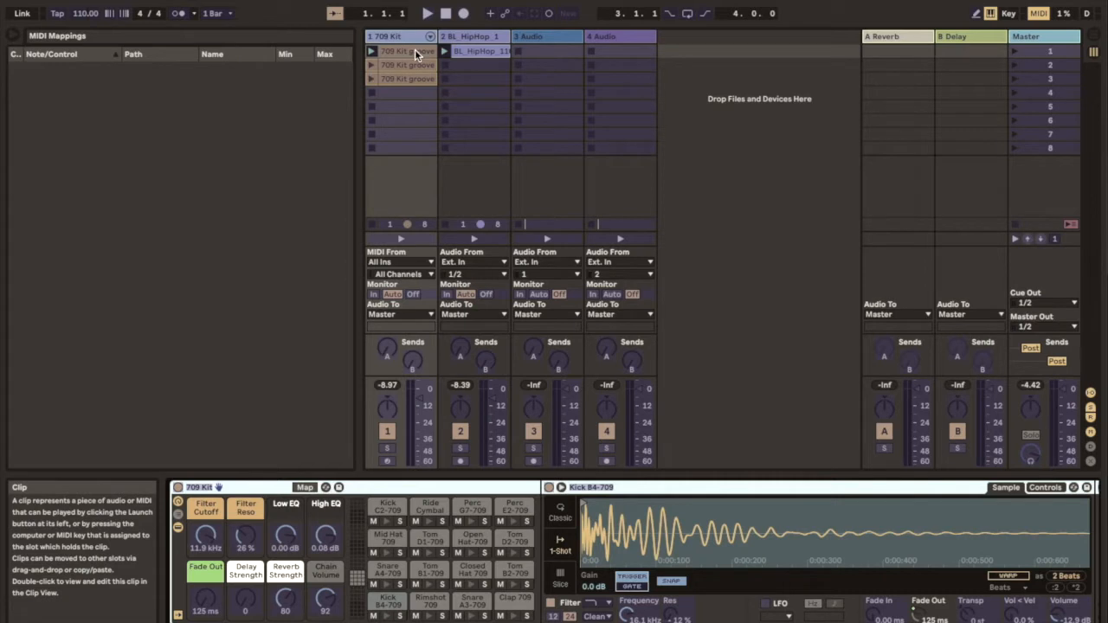
pyautogui.moveTo(415, 56)
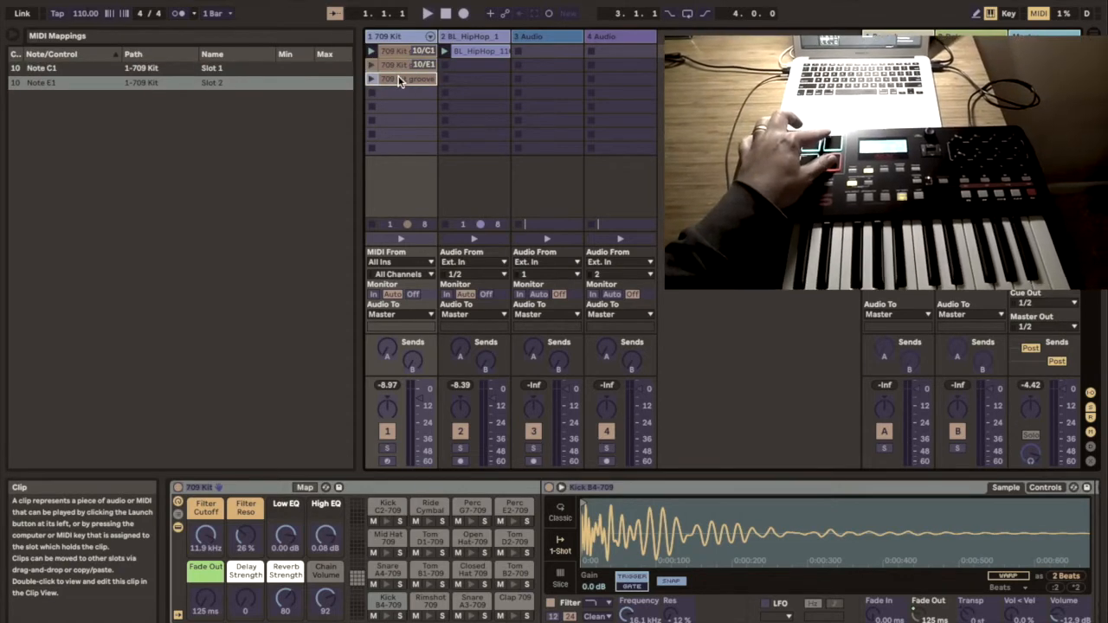
# - Select a clip slot on the 709 Kit/hip-hop tracks and assign an MPK225 pad note to it
pyautogui.click(402, 77)
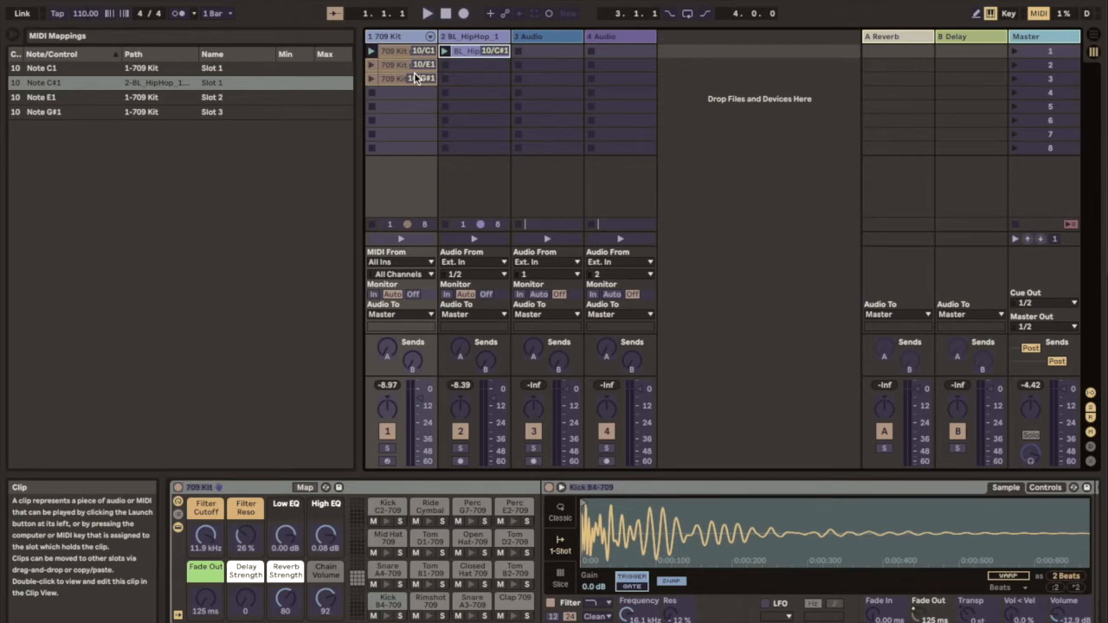
pyautogui.moveTo(419, 64)
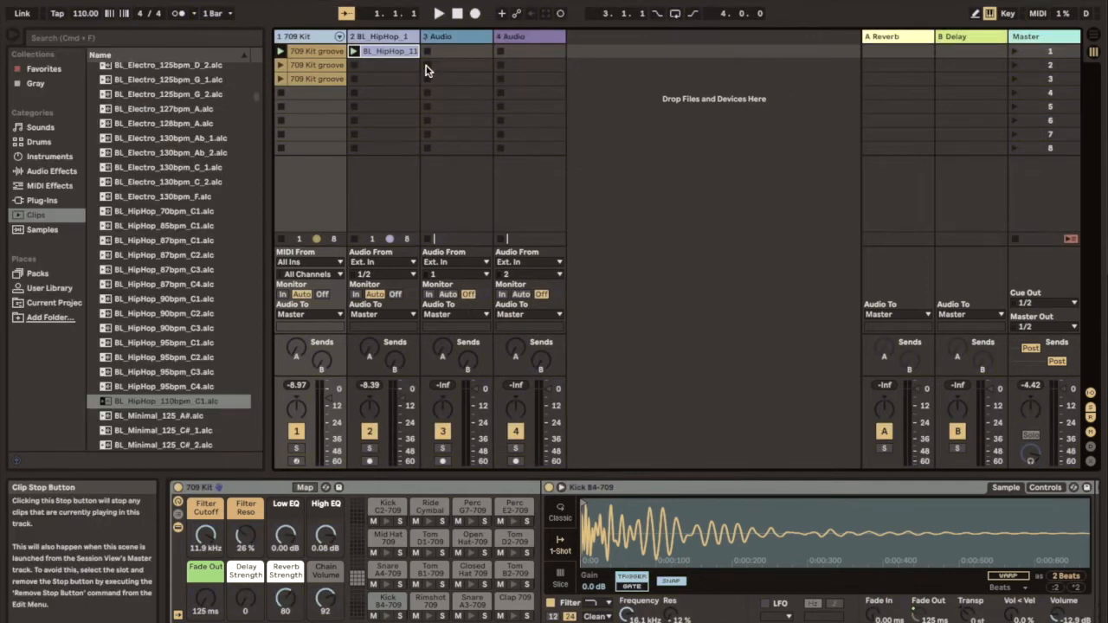
pyautogui.moveTo(343, 65)
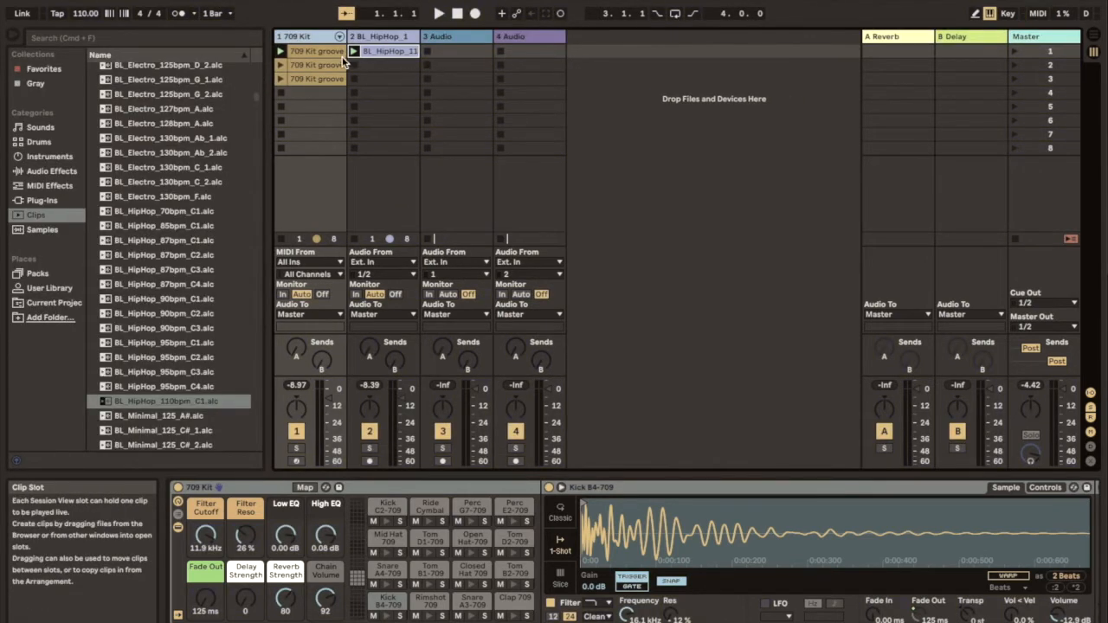